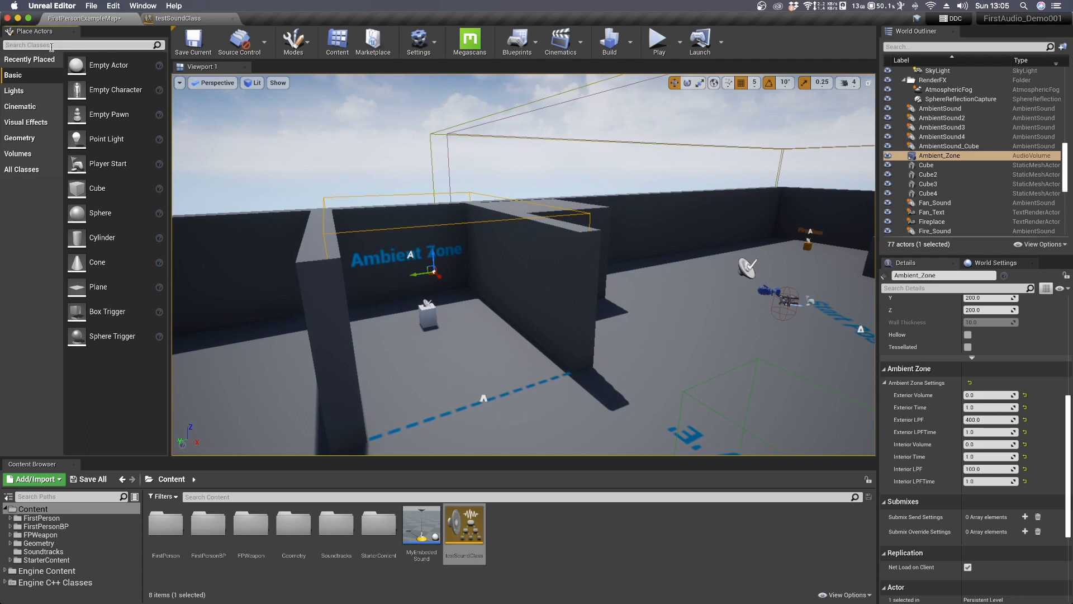
- Find the newly placed audio volume and delete it from the level
type("audio")
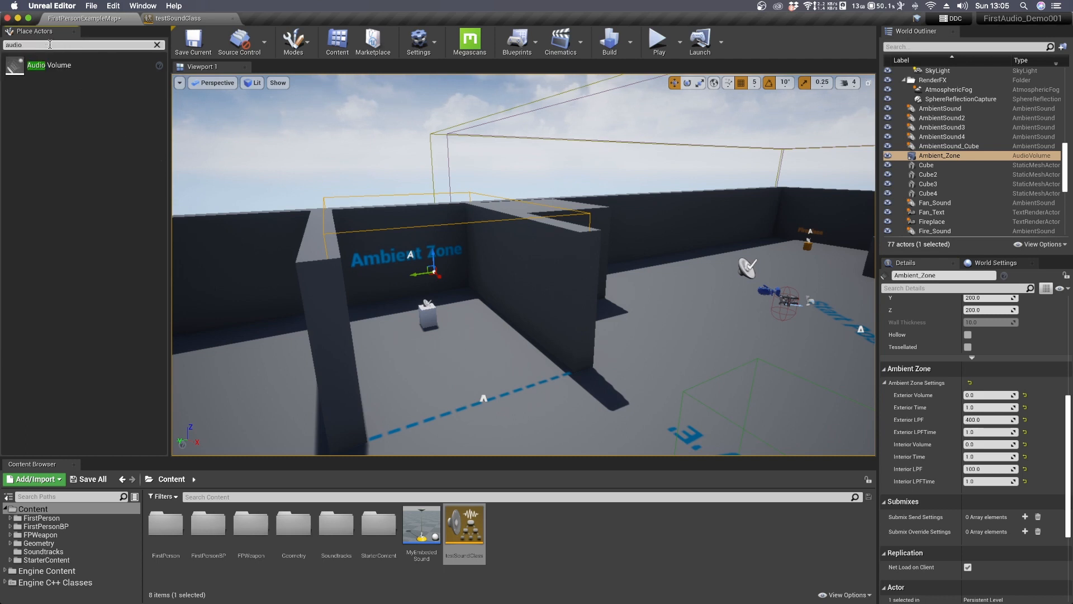
type("volume")
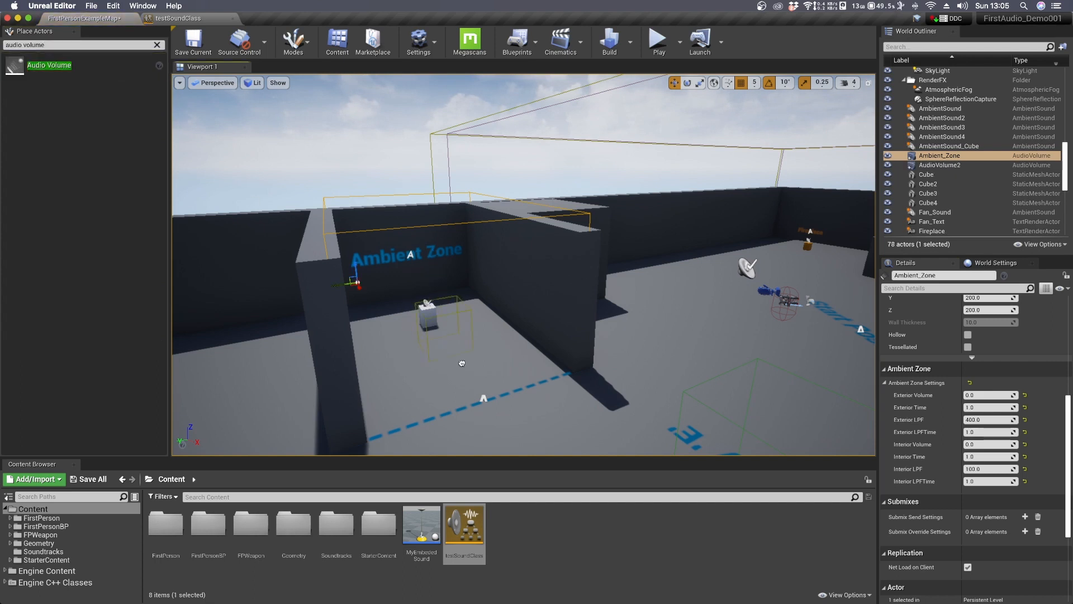
left_click(940, 165)
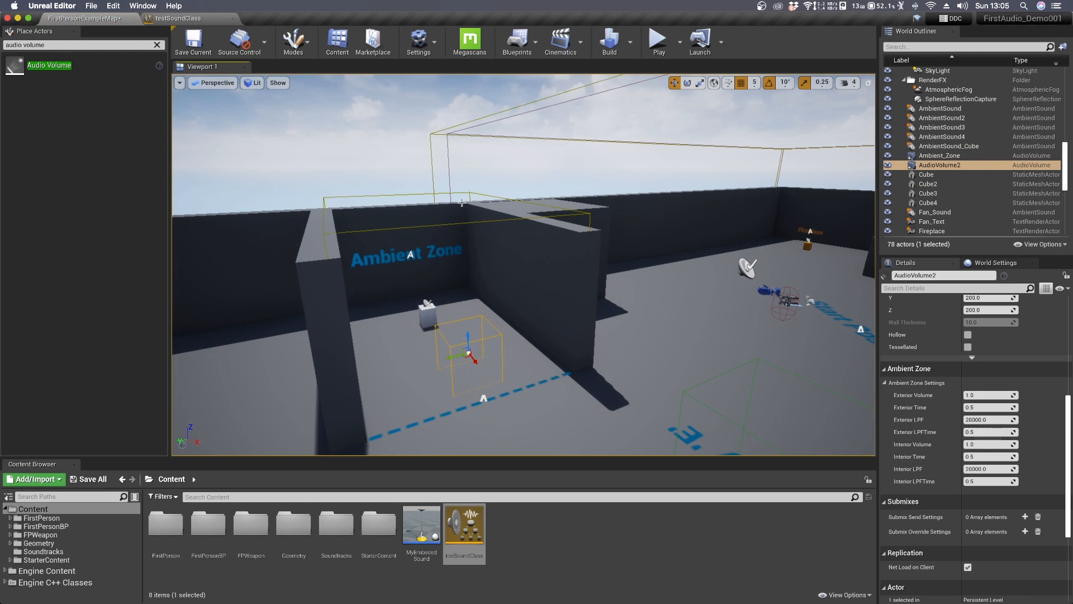
mouse_move(544, 353)
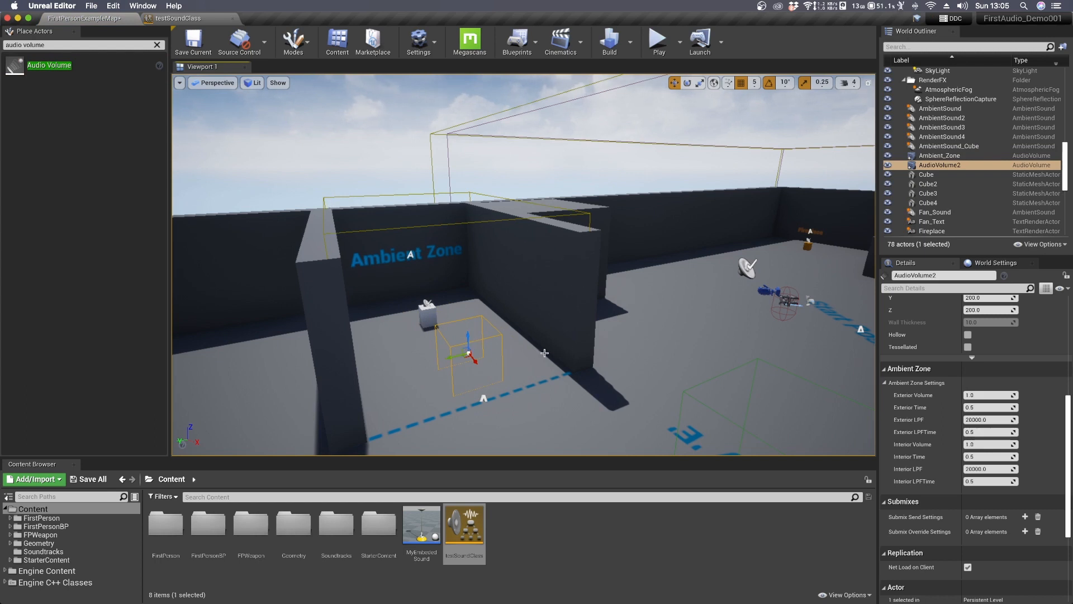
key("Delete")
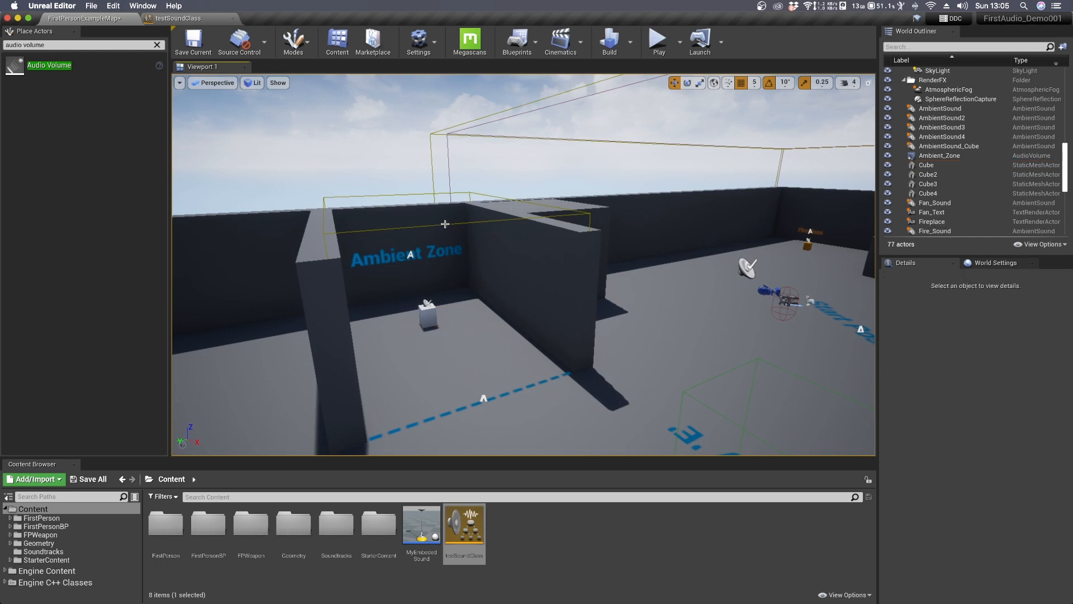
- Inspect the Ambient_Zone volume, its walled ambient sound, and Global_AmbientSound
left_click(938, 155)
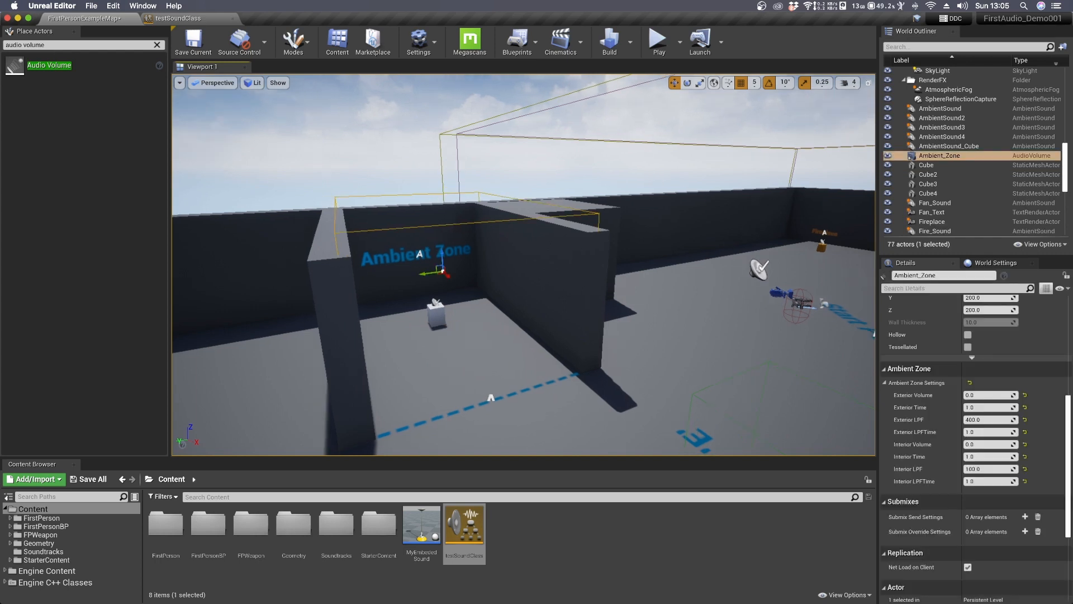
left_click_drag(479, 274, 479, 233)
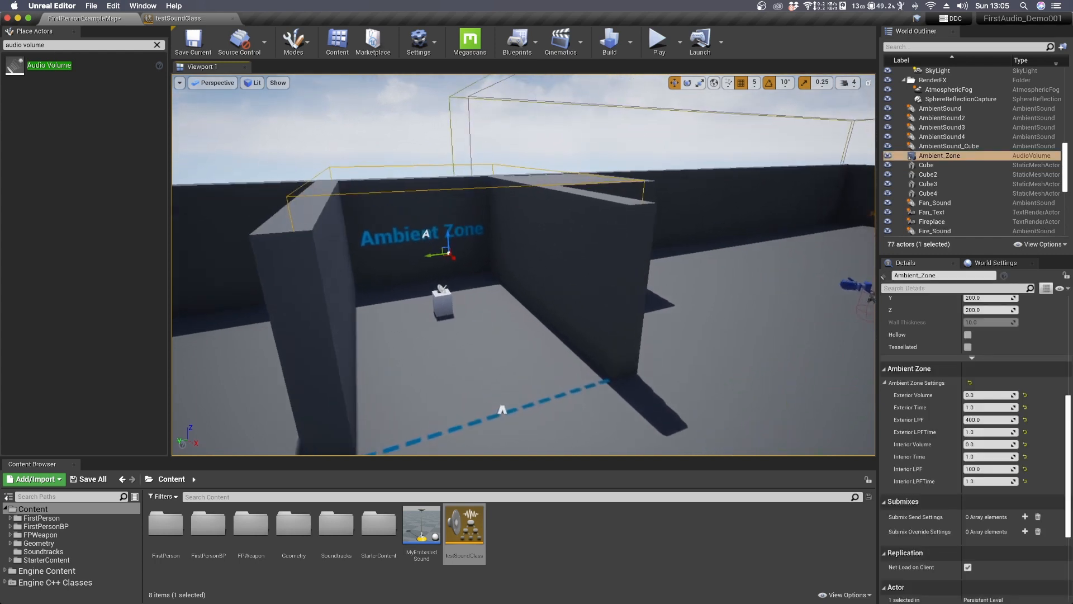
left_click(943, 117)
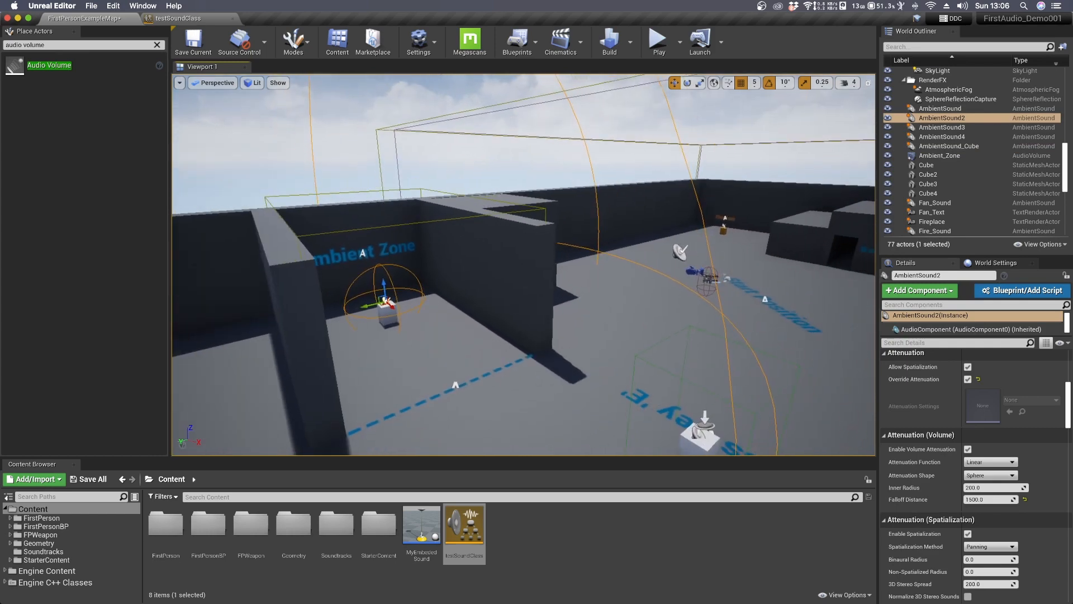
mouse_move(678, 253)
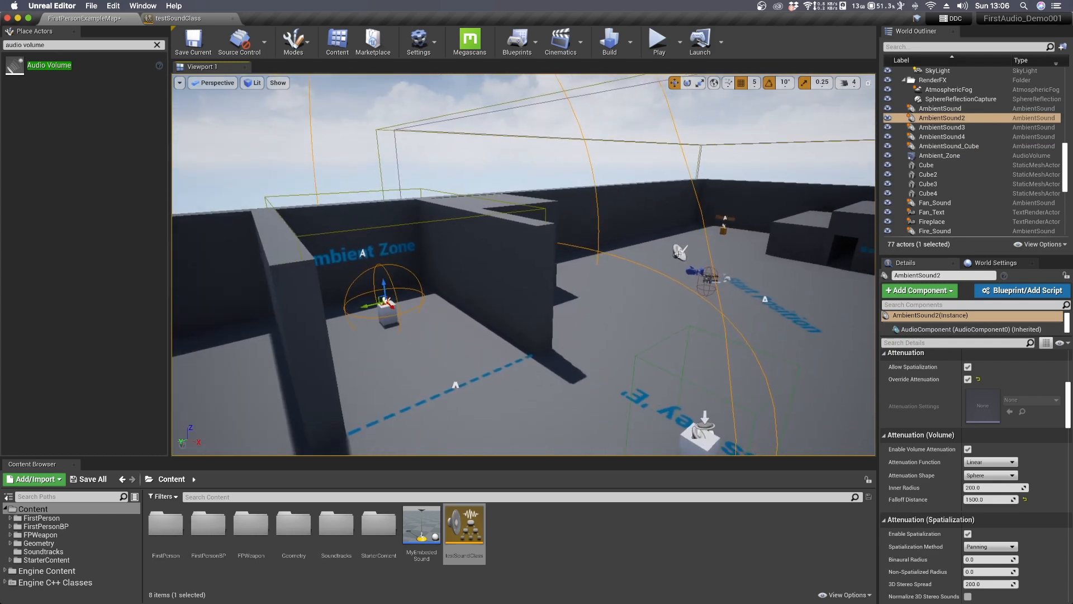
left_click(950, 157)
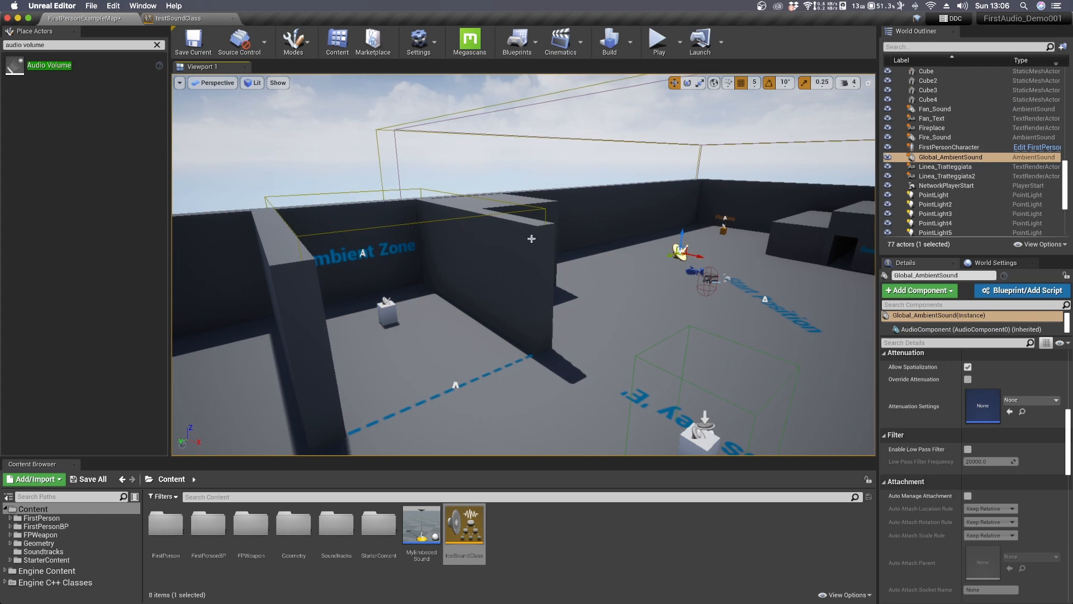
mouse_move(894, 367)
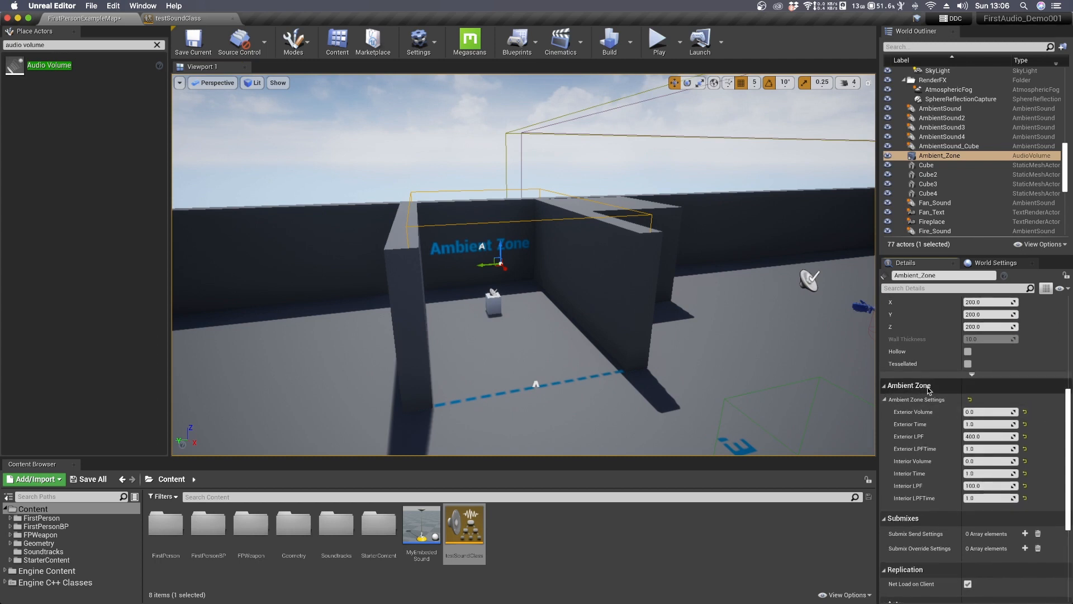
mouse_move(938, 403)
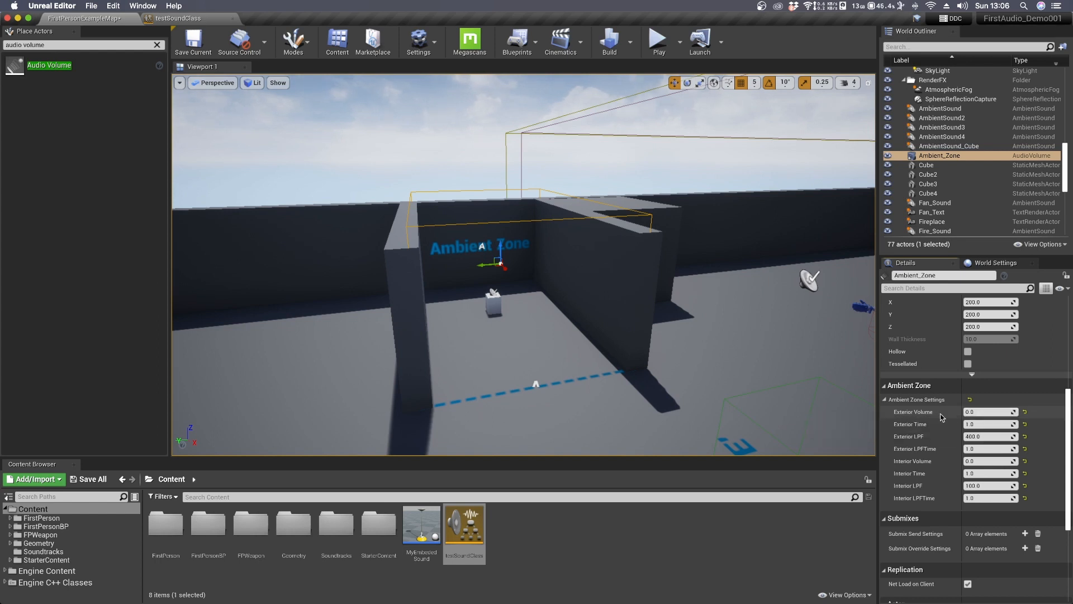
mouse_move(940, 476)
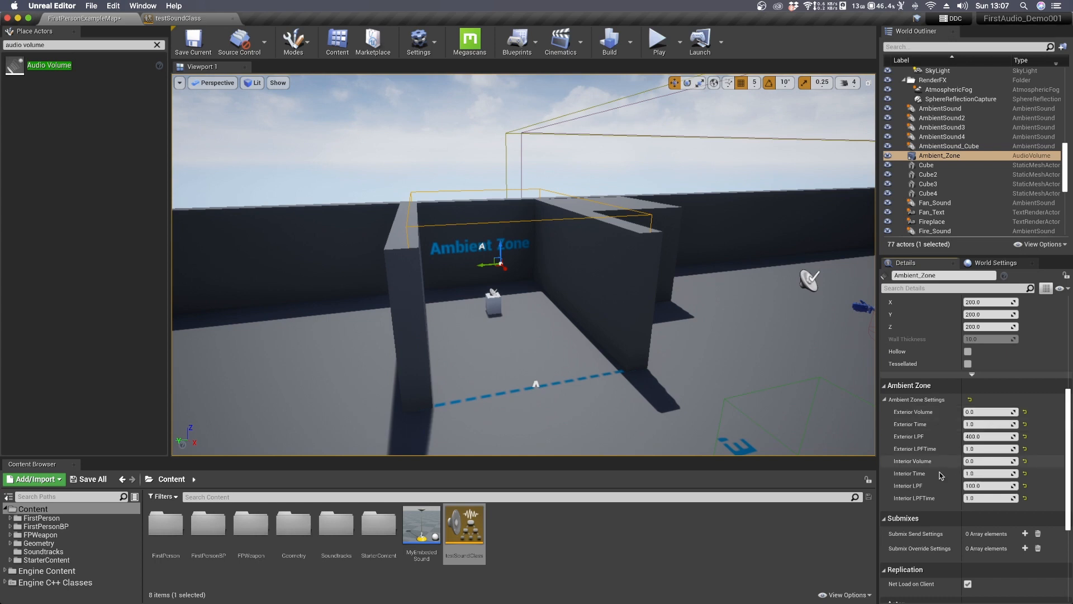
- Enable Apply Ambient Volumes on testSoundClass and save the asset
left_click(989, 460)
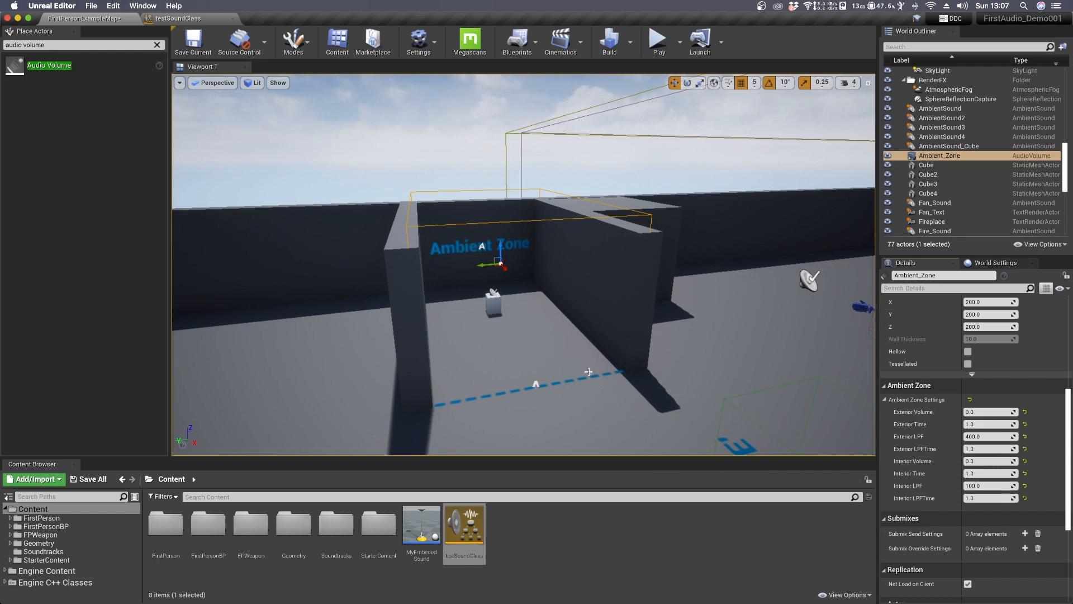
scroll("up", 3)
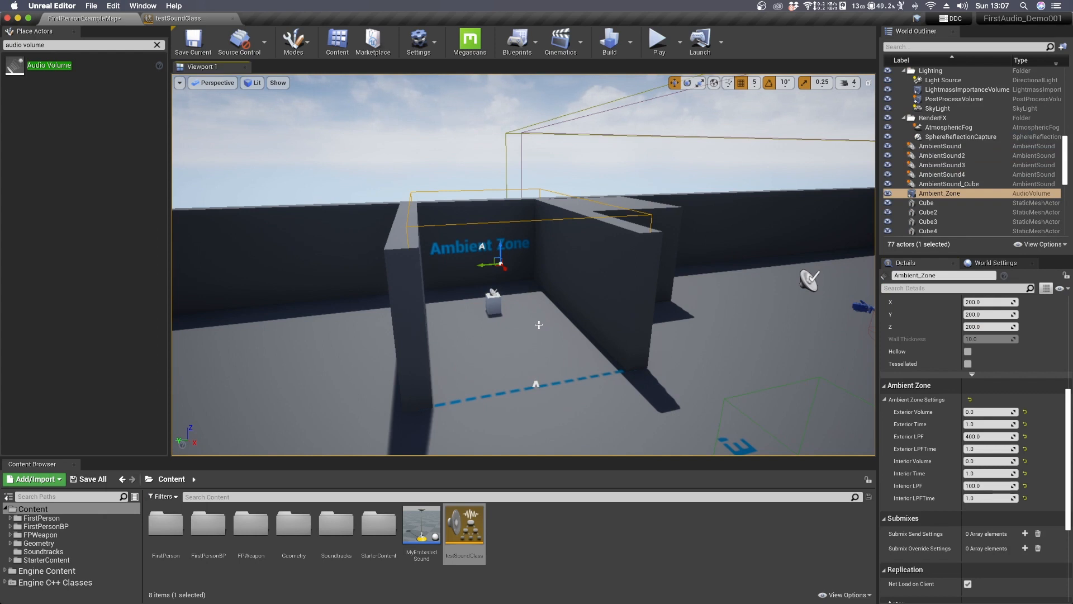
mouse_move(102, 472)
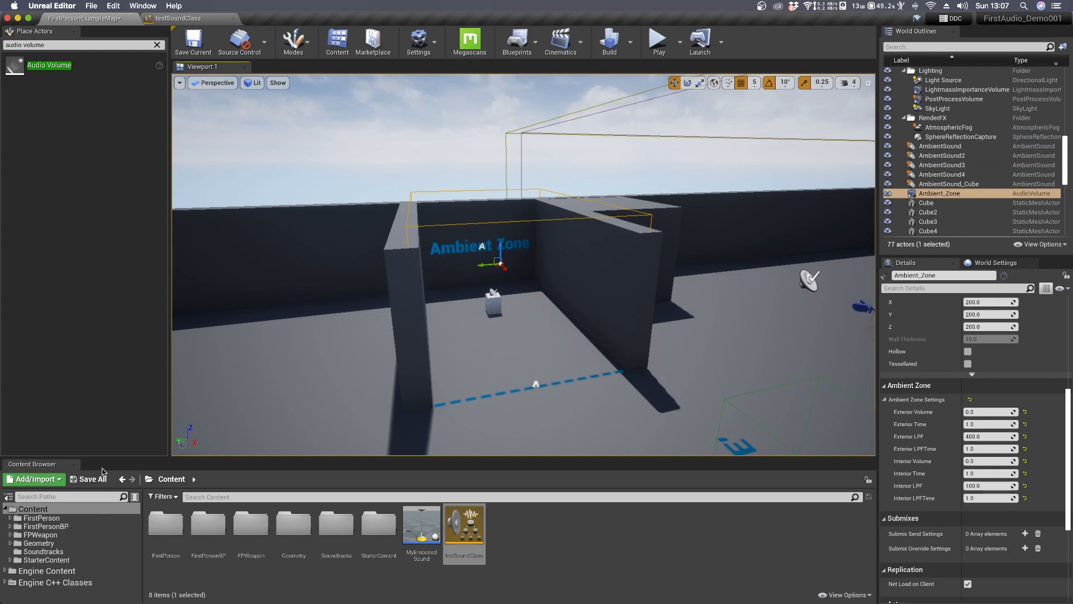
left_click(33, 479)
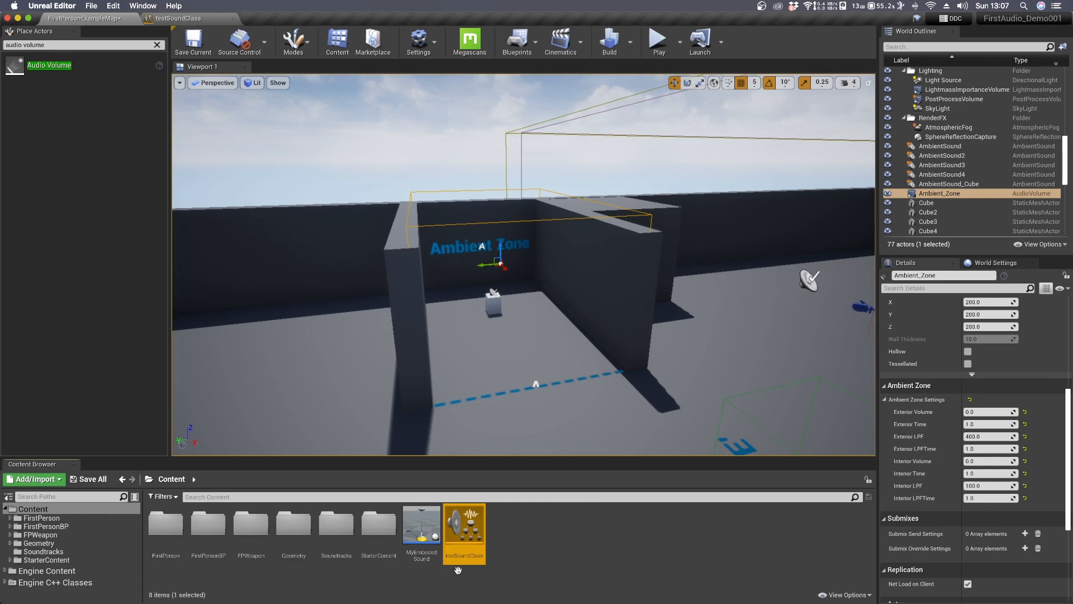
mouse_move(485, 567)
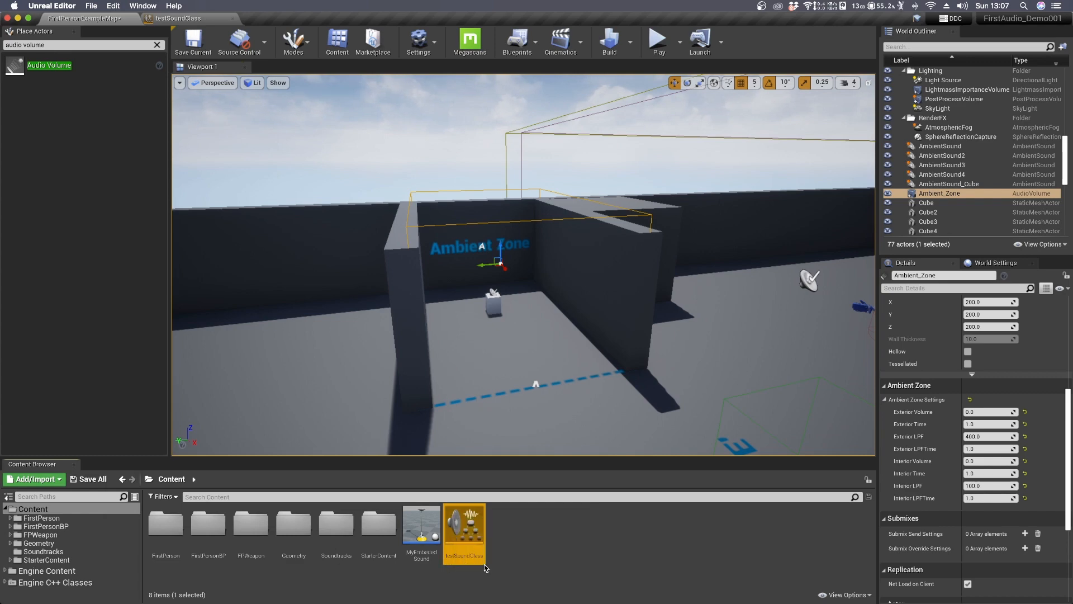
mouse_move(466, 534)
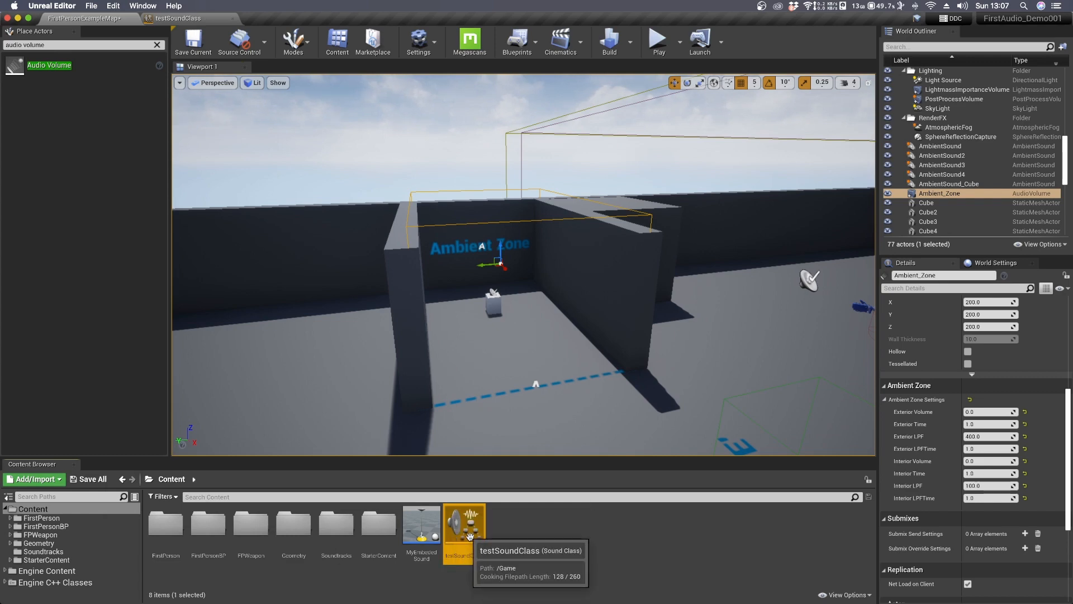
double_click(465, 525)
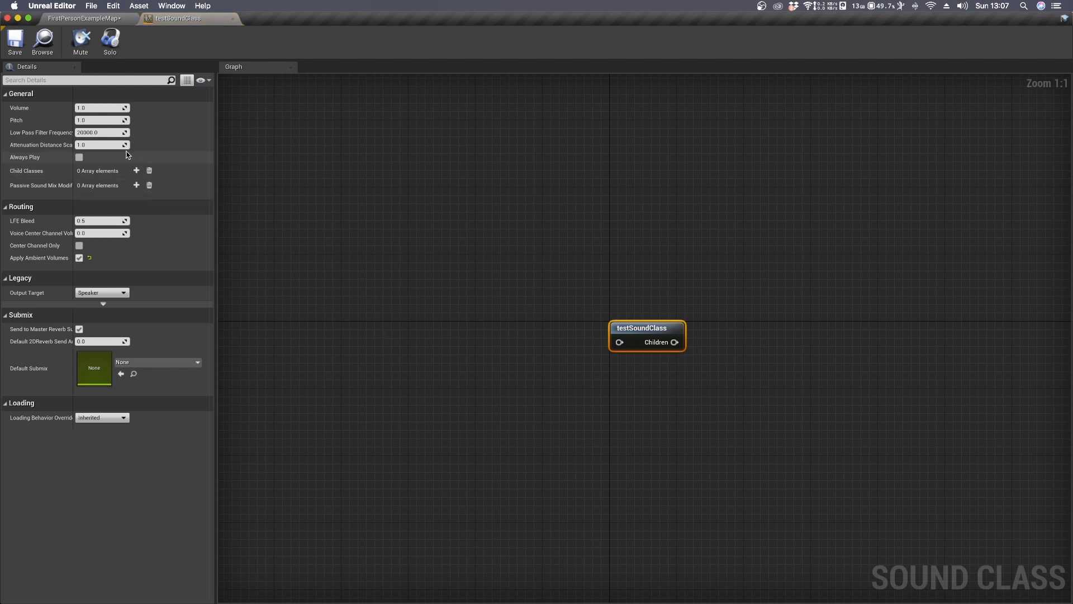
mouse_move(31, 270)
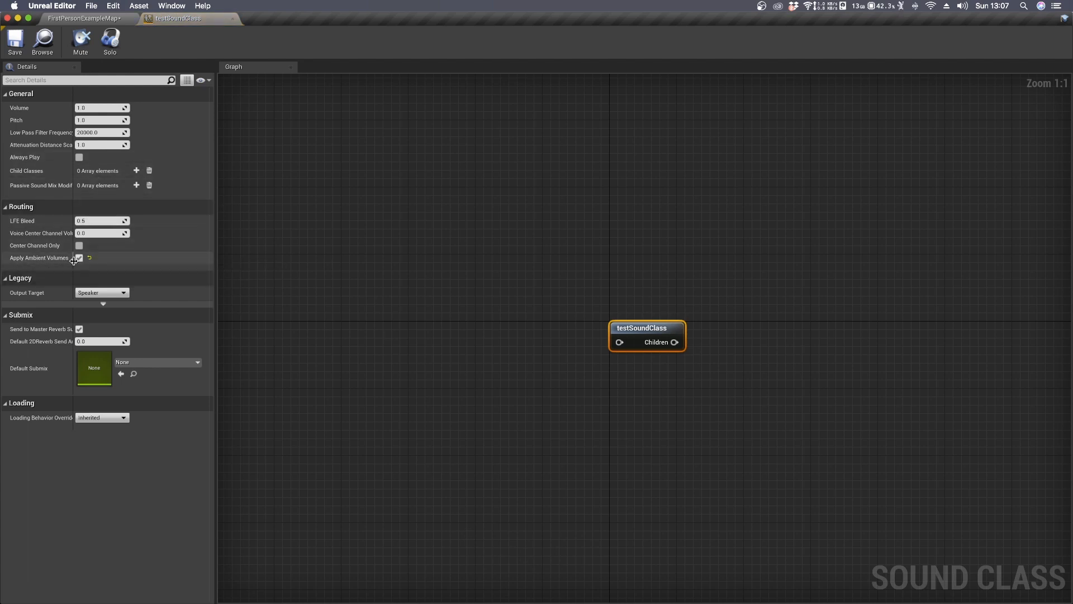
mouse_move(14, 41)
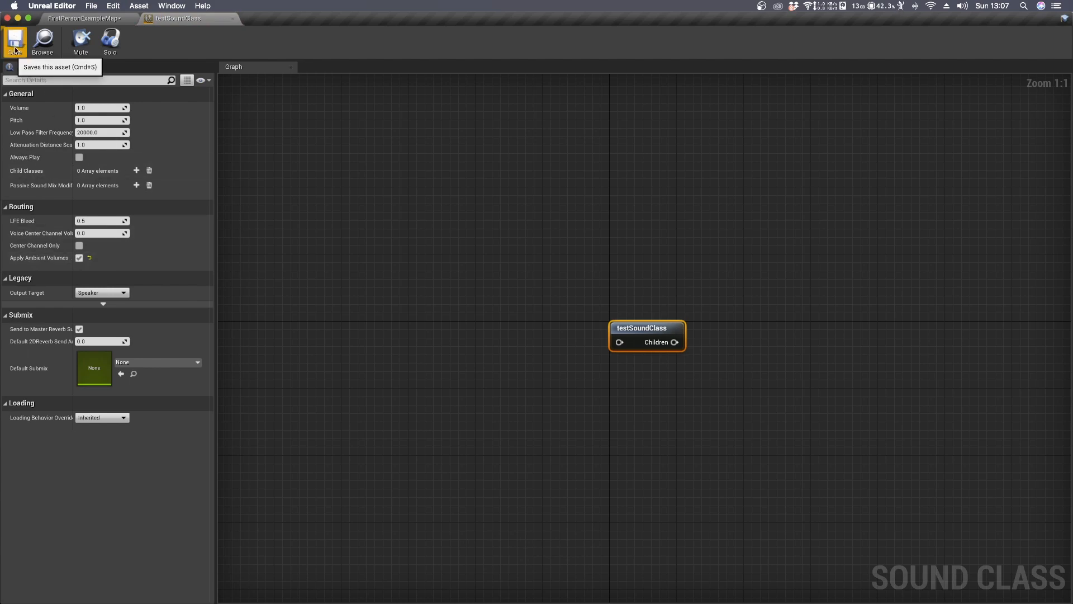
left_click(82, 18)
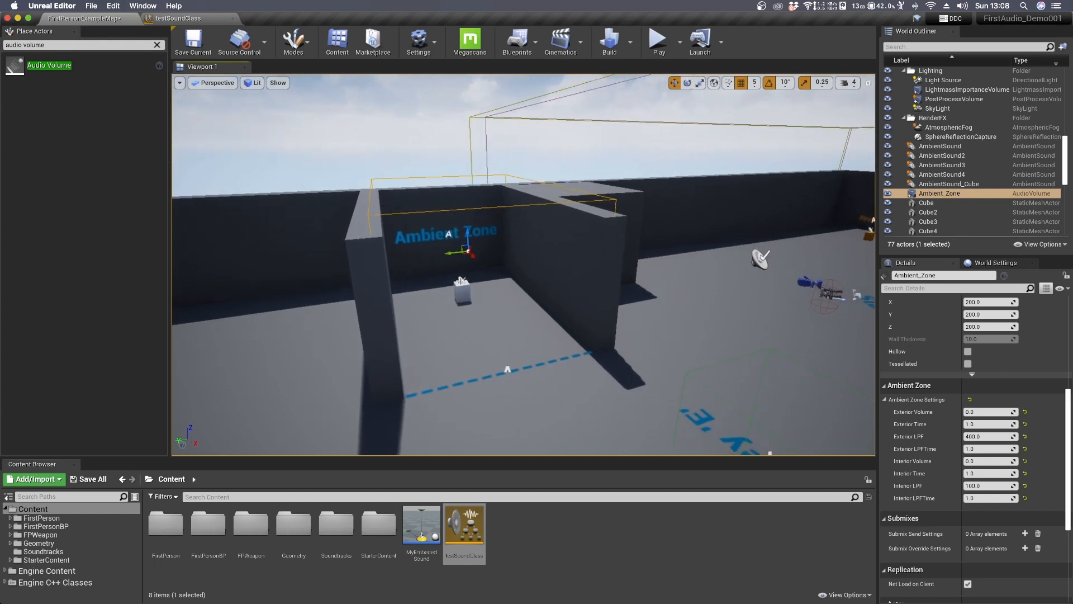
- Select both ambient sounds and locate Sound Class Override in Details, still set to none
left_click(943, 155)
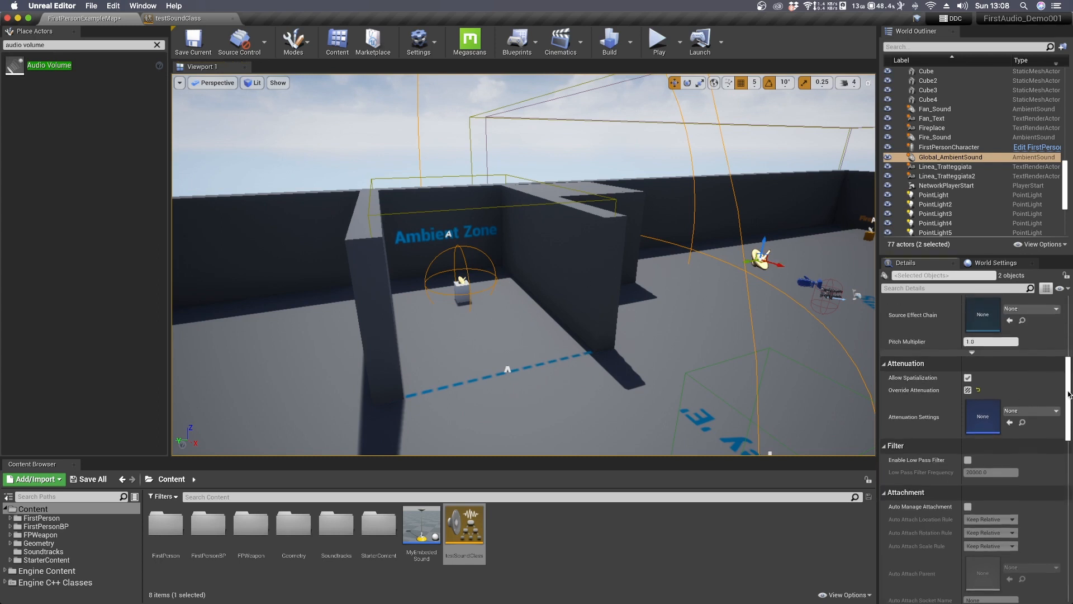
scroll("up", 3)
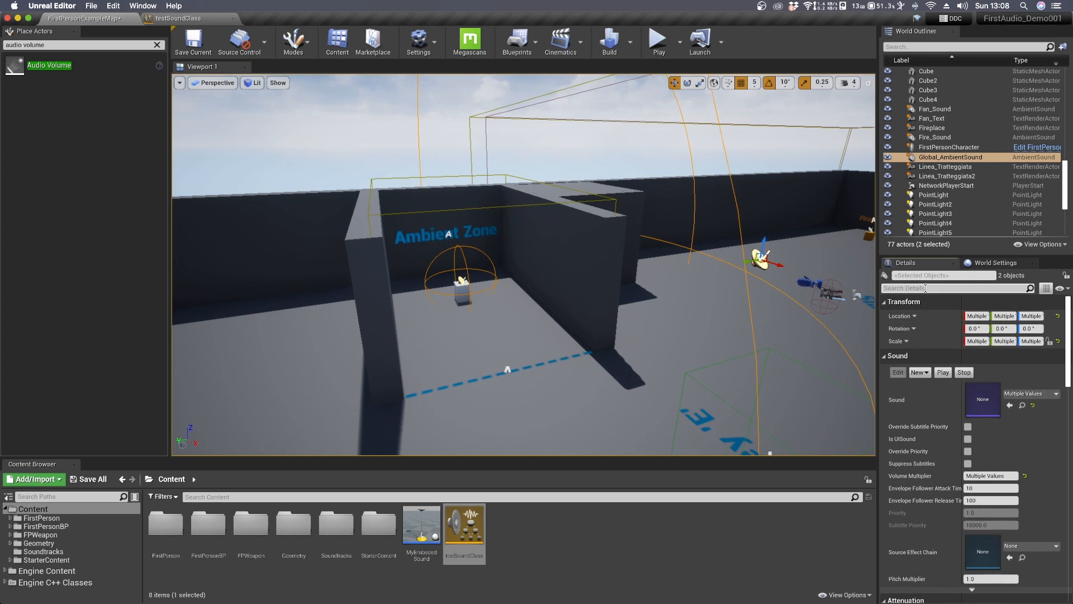
type("class")
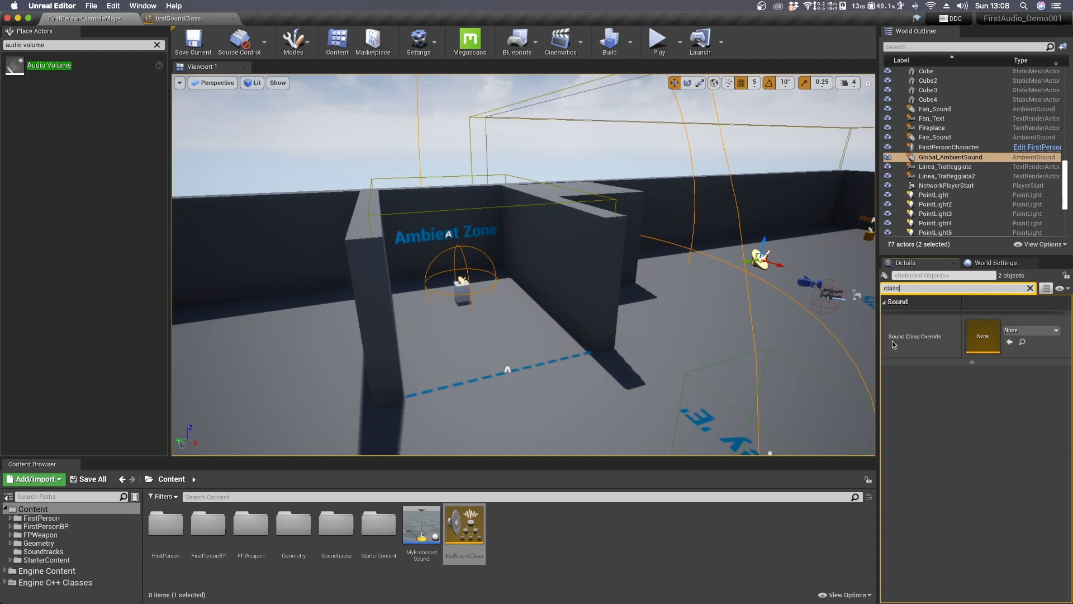
mouse_move(941, 344)
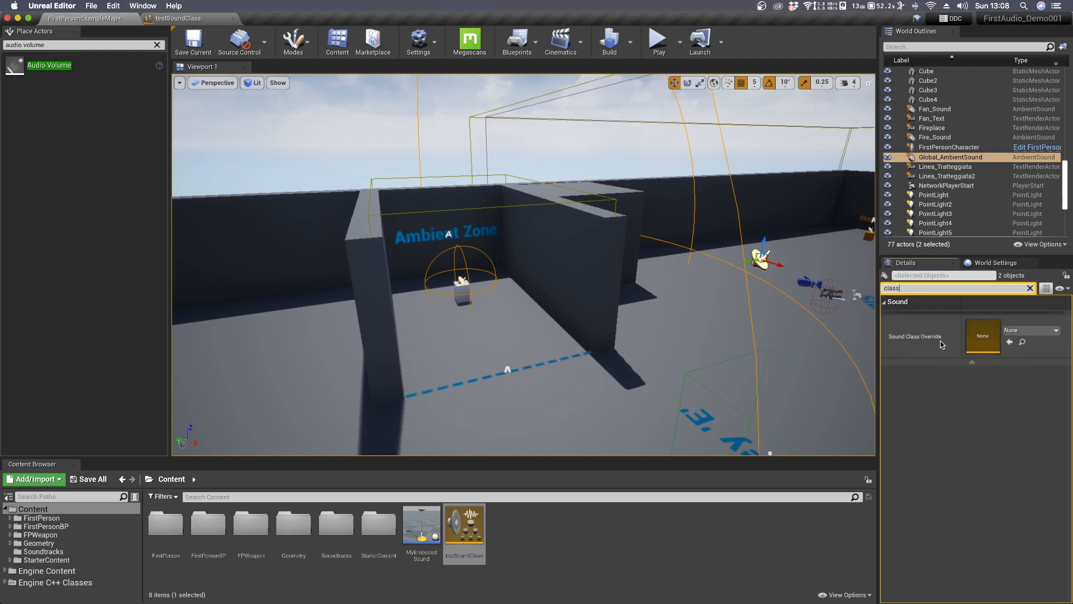
left_click(1030, 287)
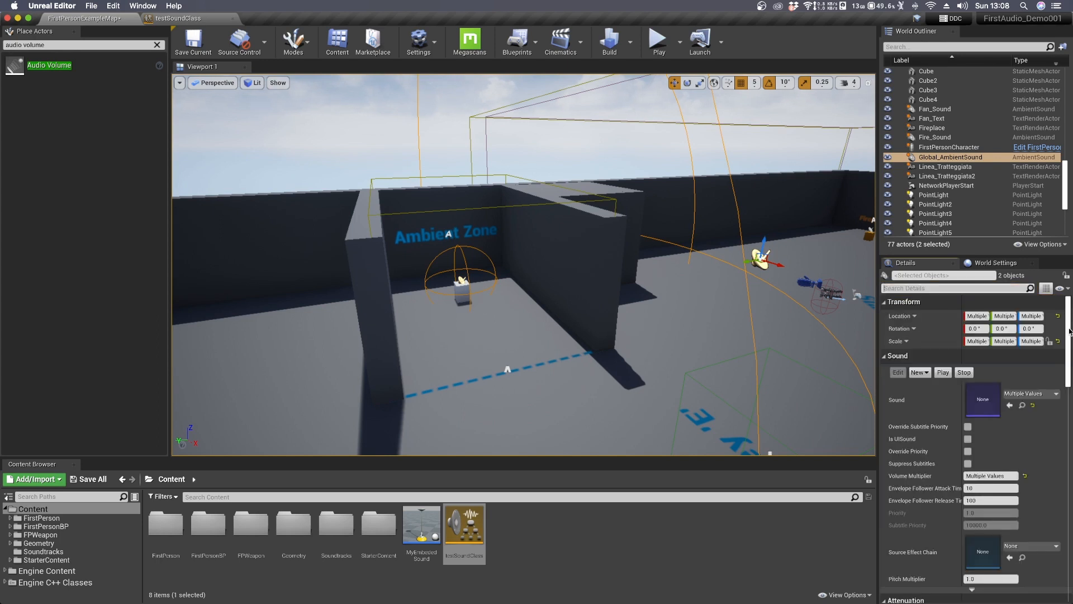
scroll("down", 3)
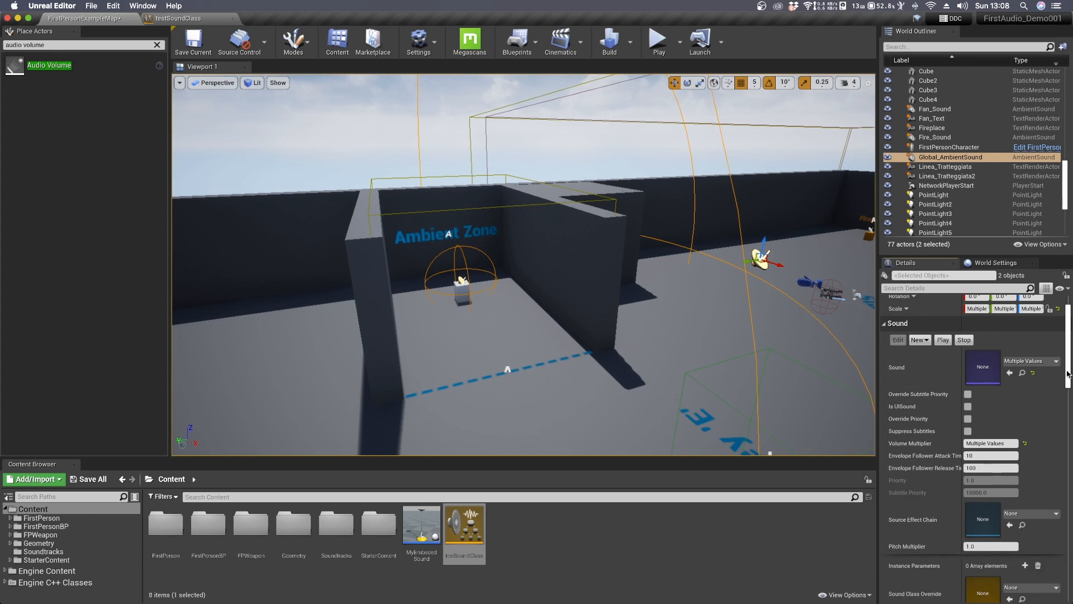
scroll("down", 3)
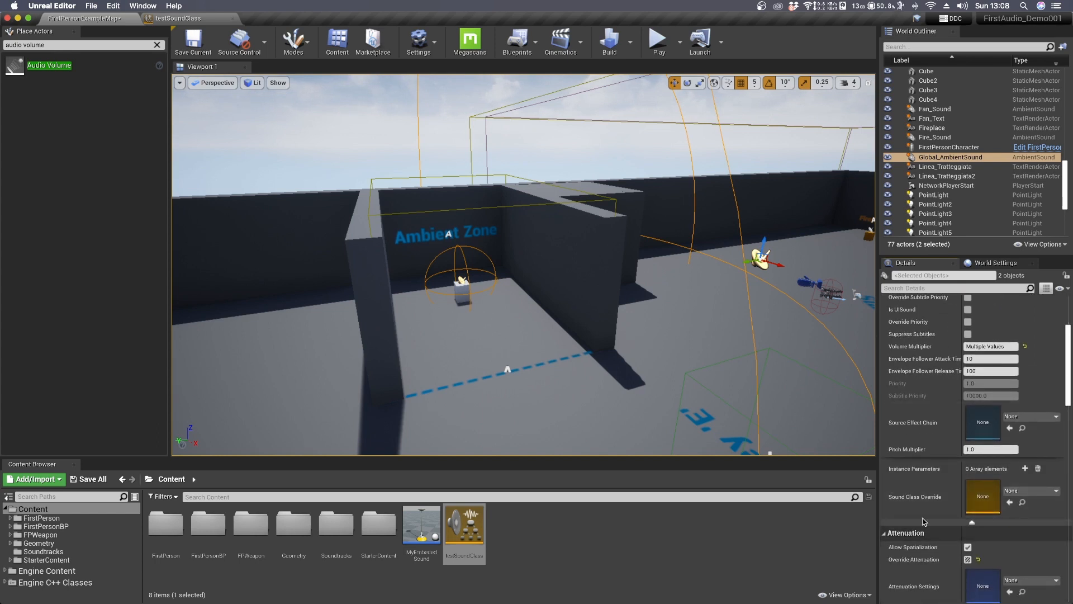
mouse_move(897, 507)
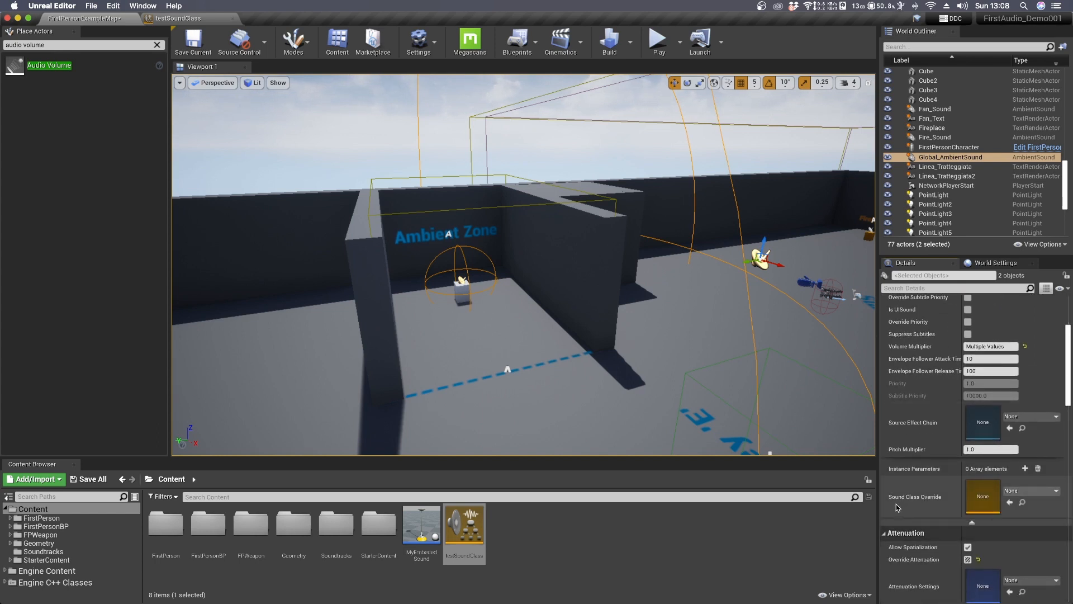
- Set Sound Class Override to testSoundClass for both ambient sounds
left_click(1030, 491)
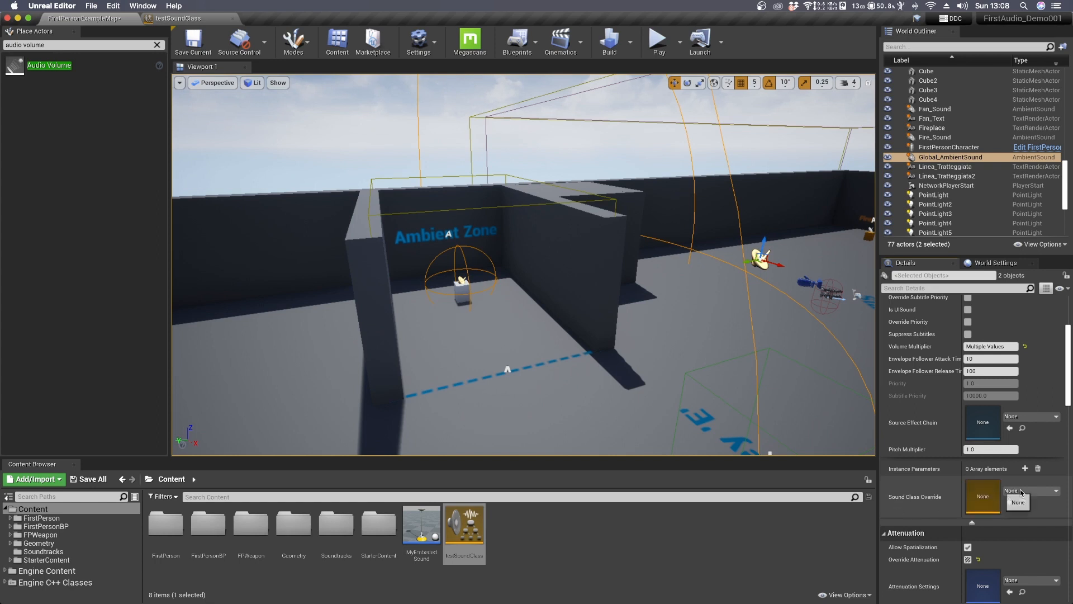
left_click(1055, 490)
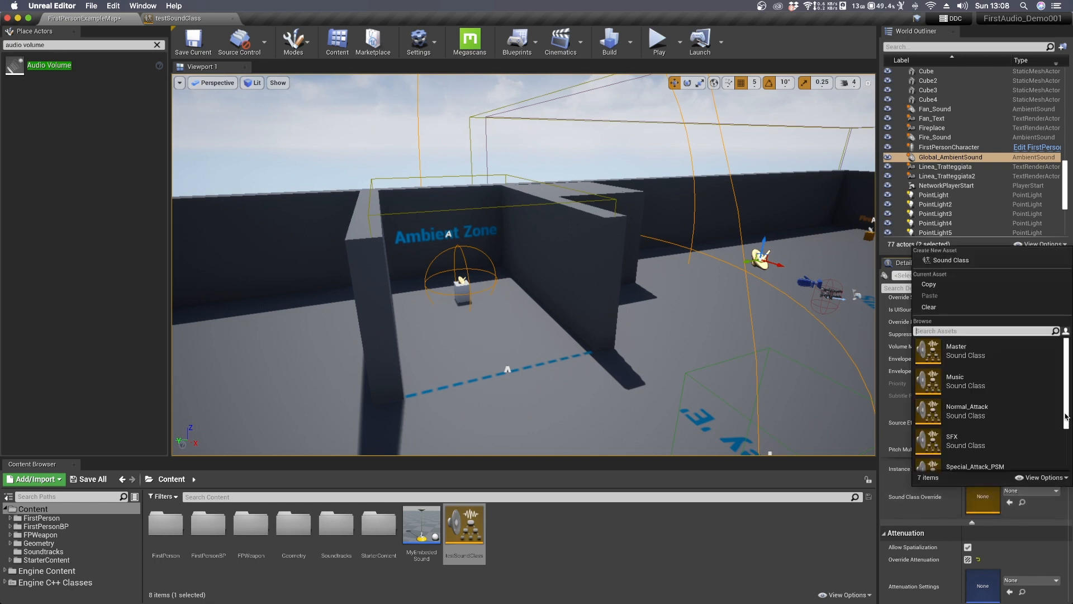
scroll("down", 3)
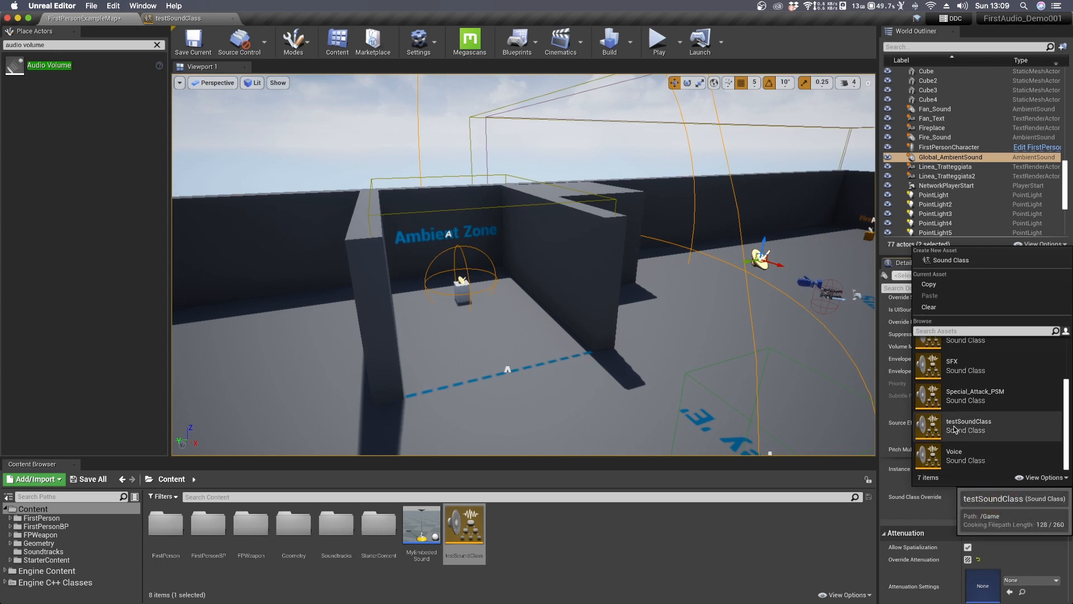
left_click(967, 425)
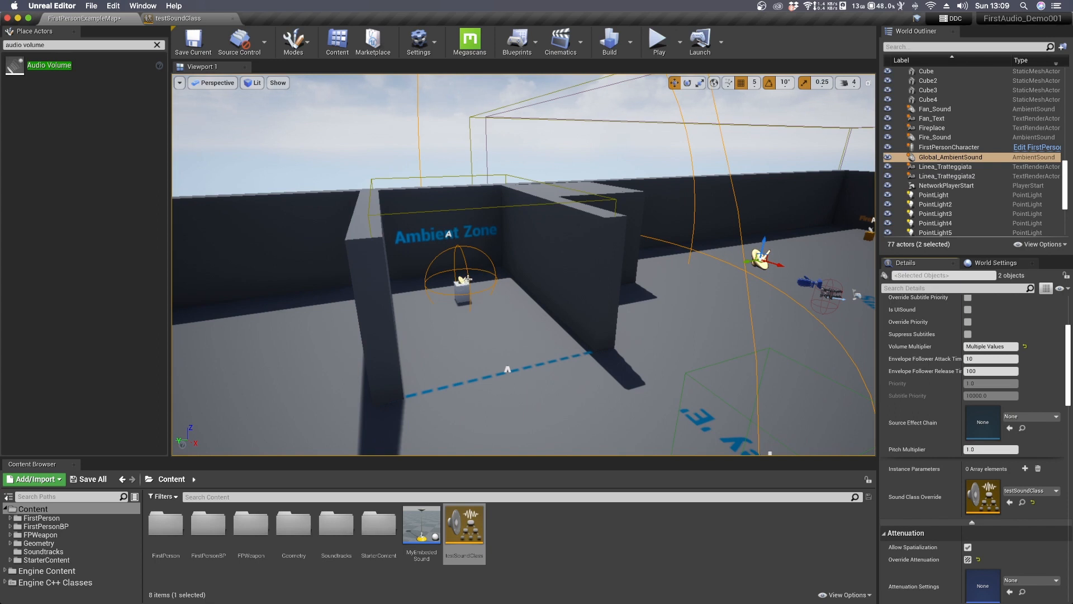
mouse_move(628, 42)
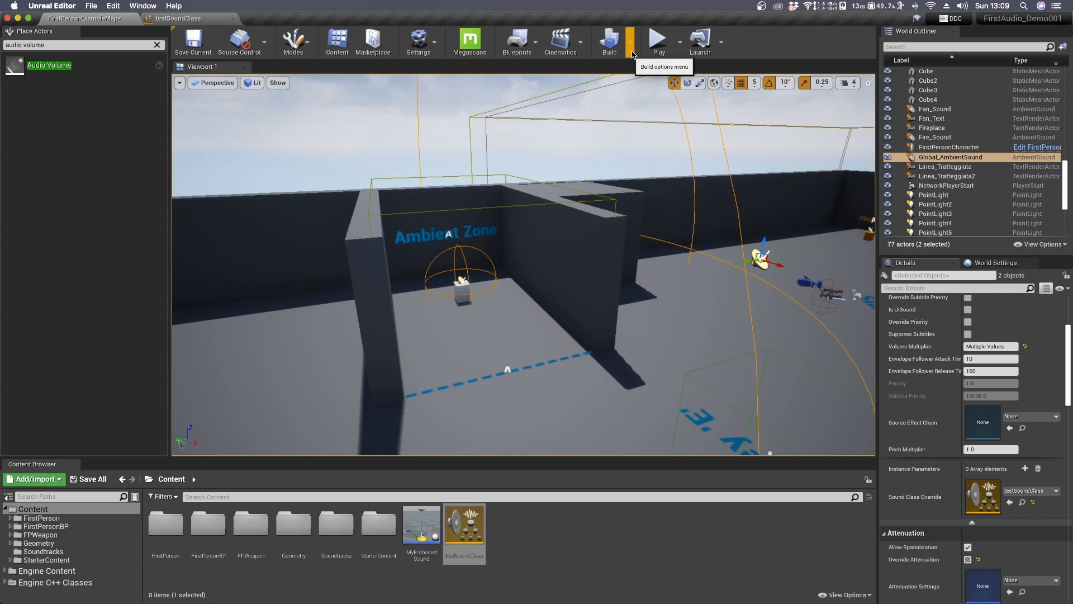
- Build geometry for the current level, dismiss the Message Log, and play the level
left_click(608, 41)
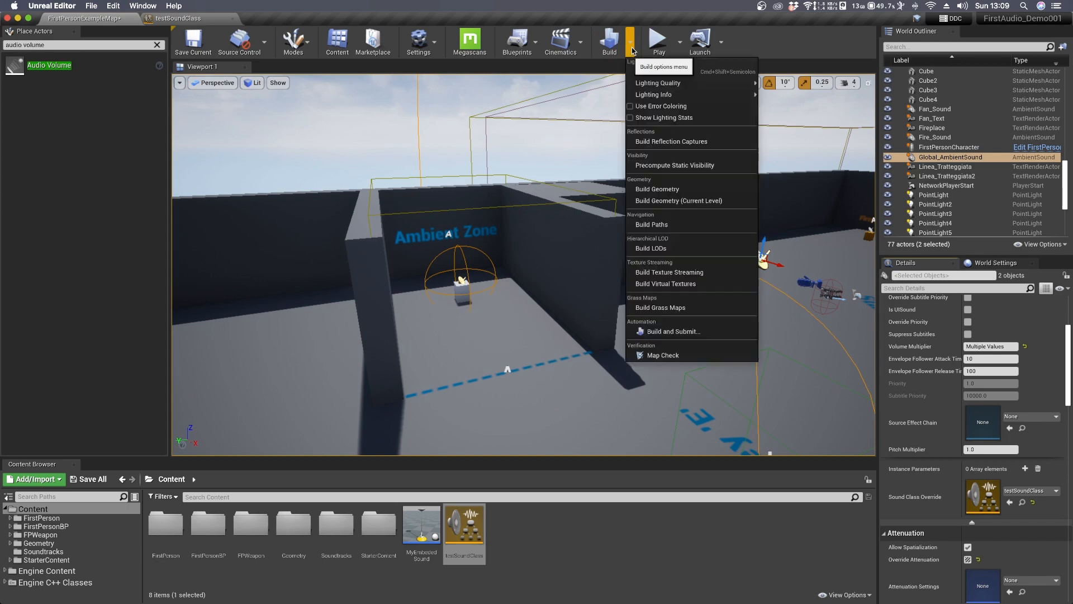
mouse_move(678, 200)
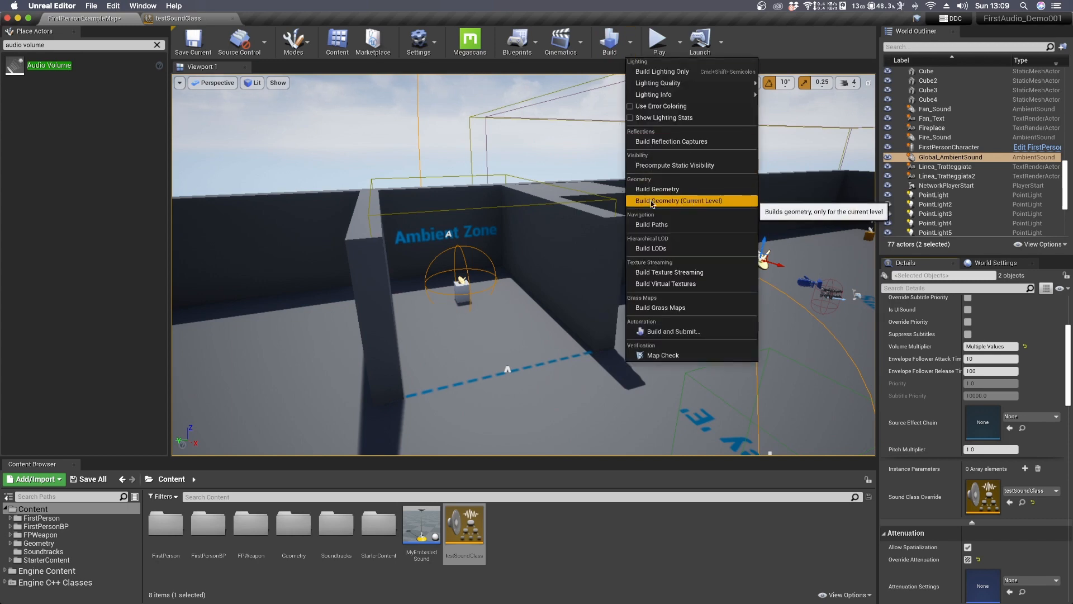
left_click(662, 354)
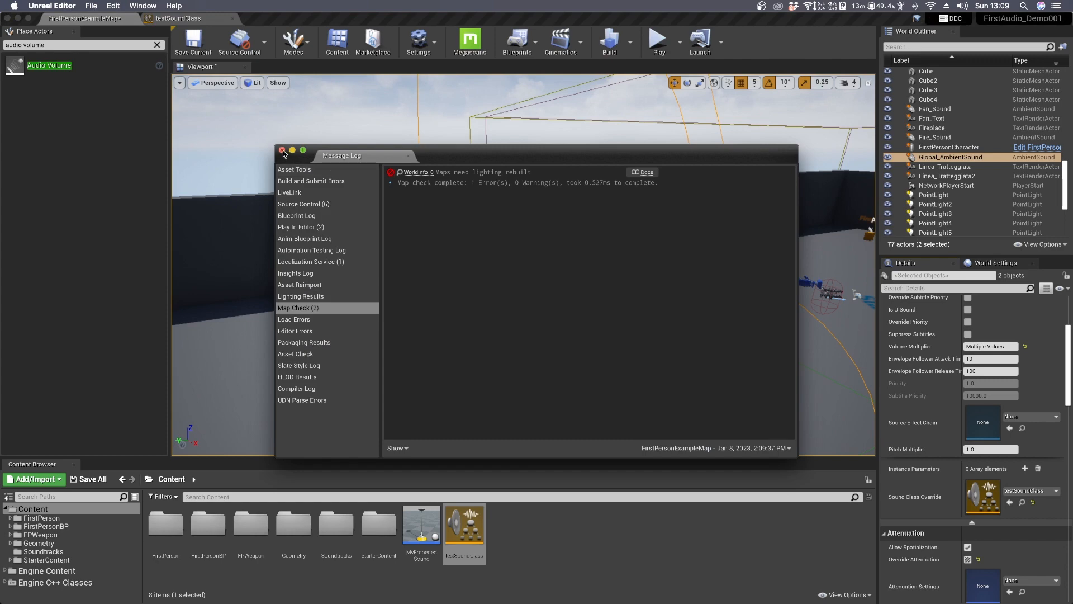
left_click(282, 150)
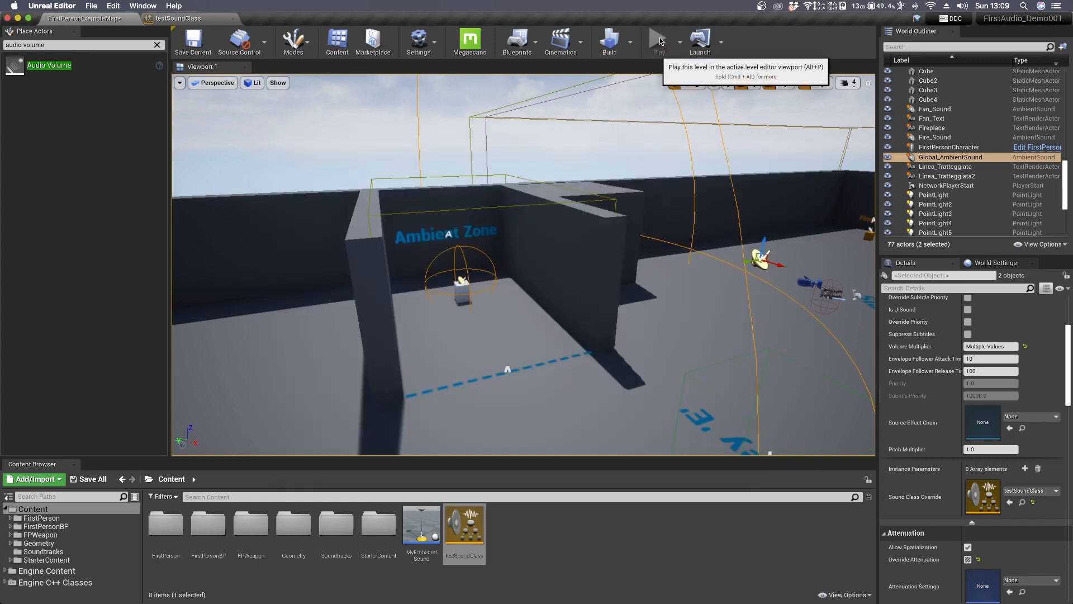
left_click(657, 41)
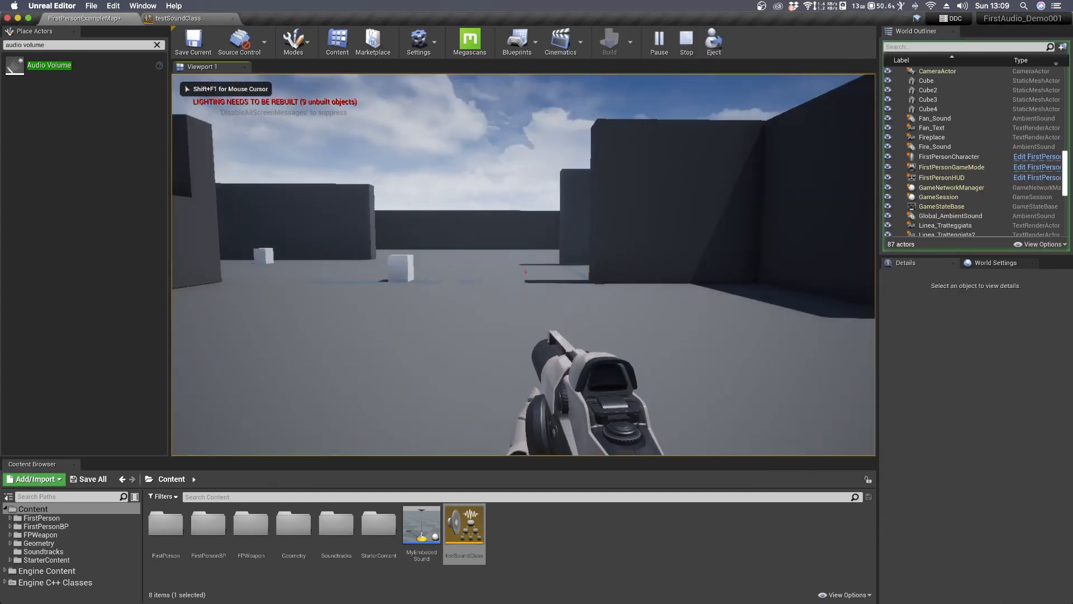